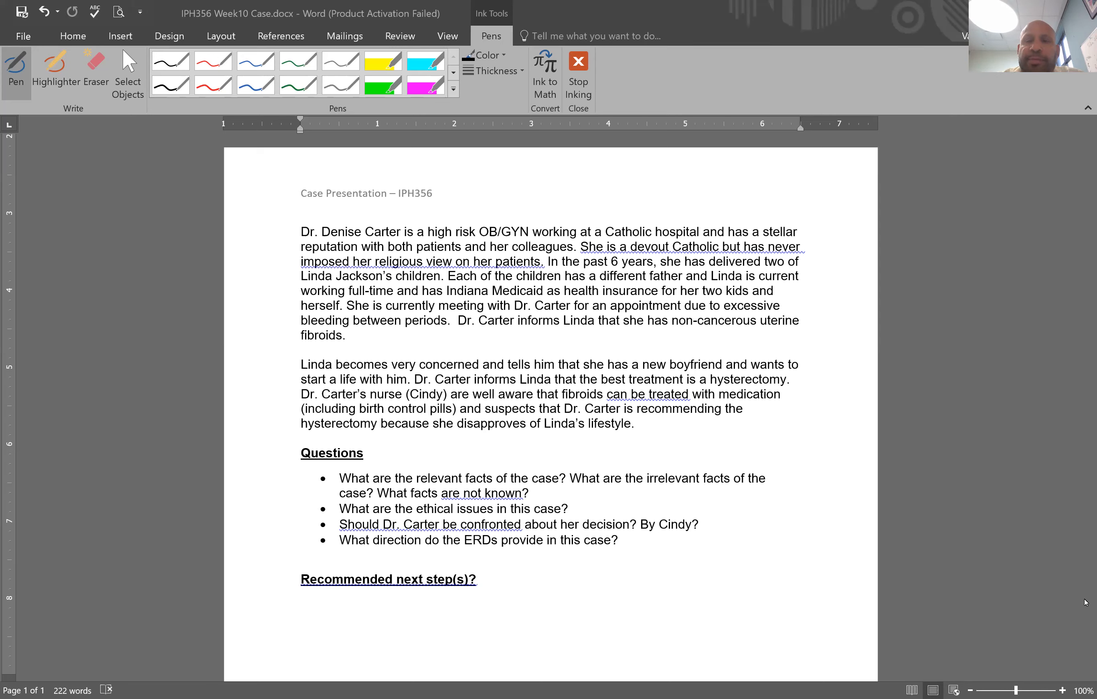
pyautogui.moveTo(730, 177)
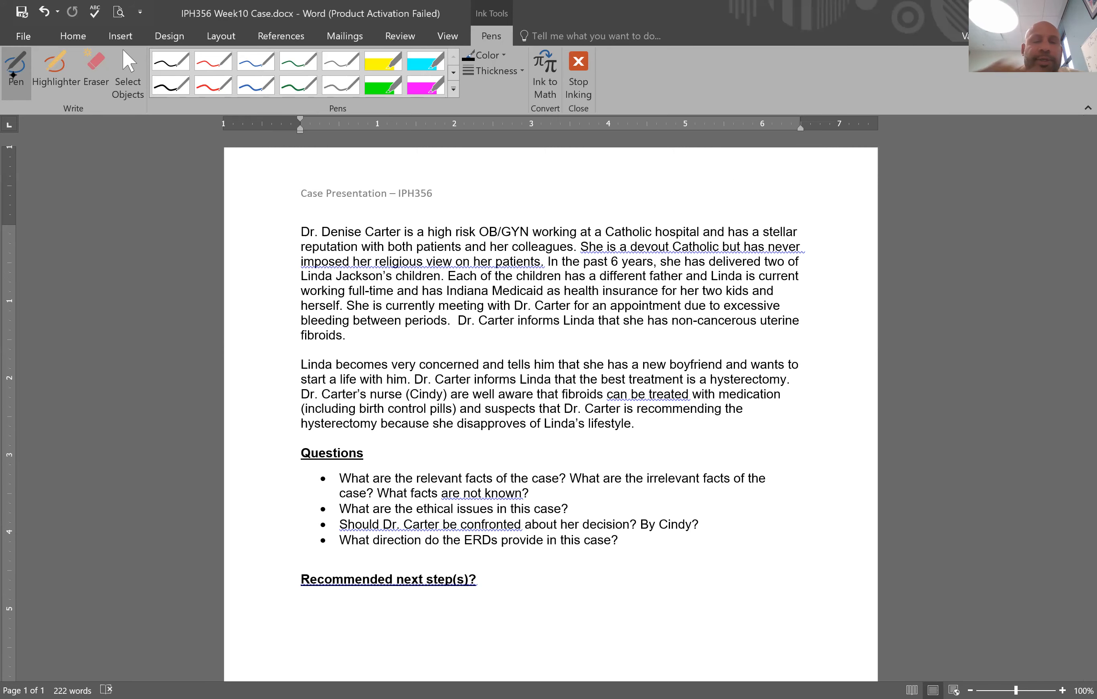
# - Handwrite the due dates 'Oct 27th' and 'Oct 28' in black ink at the top-right margin
pyautogui.moveTo(701, 178); pyautogui.dragTo(752, 189)
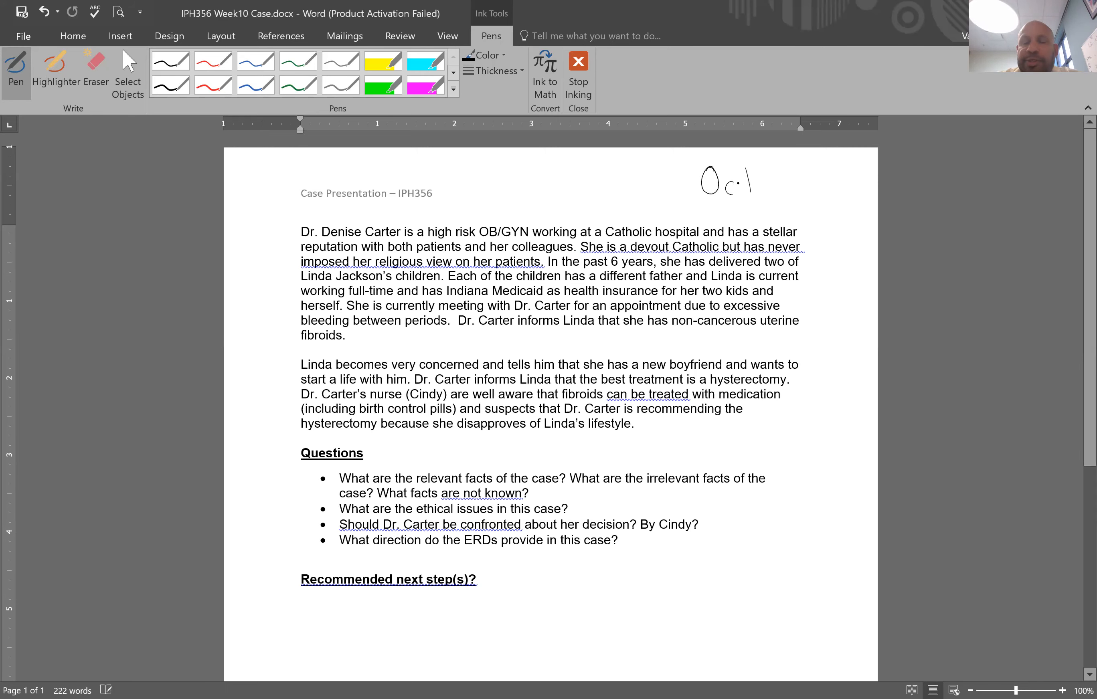
pyautogui.moveTo(752, 182); pyautogui.dragTo(839, 175)
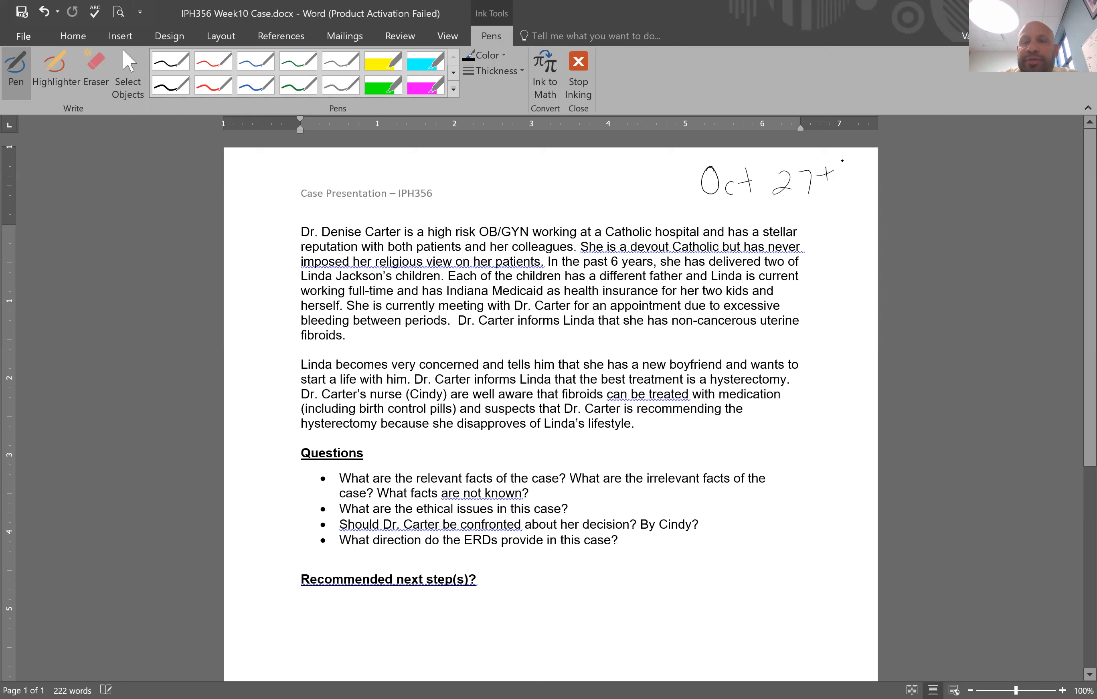
pyautogui.moveTo(828, 179); pyautogui.dragTo(850, 167)
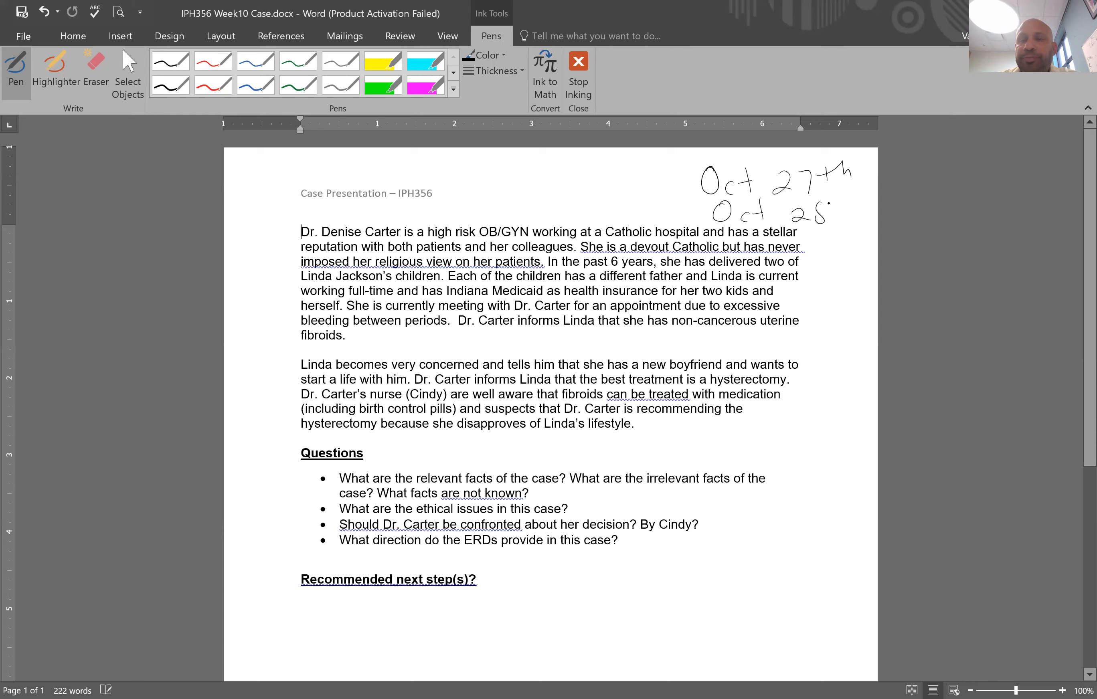
pyautogui.moveTo(828, 203); pyautogui.dragTo(860, 210)
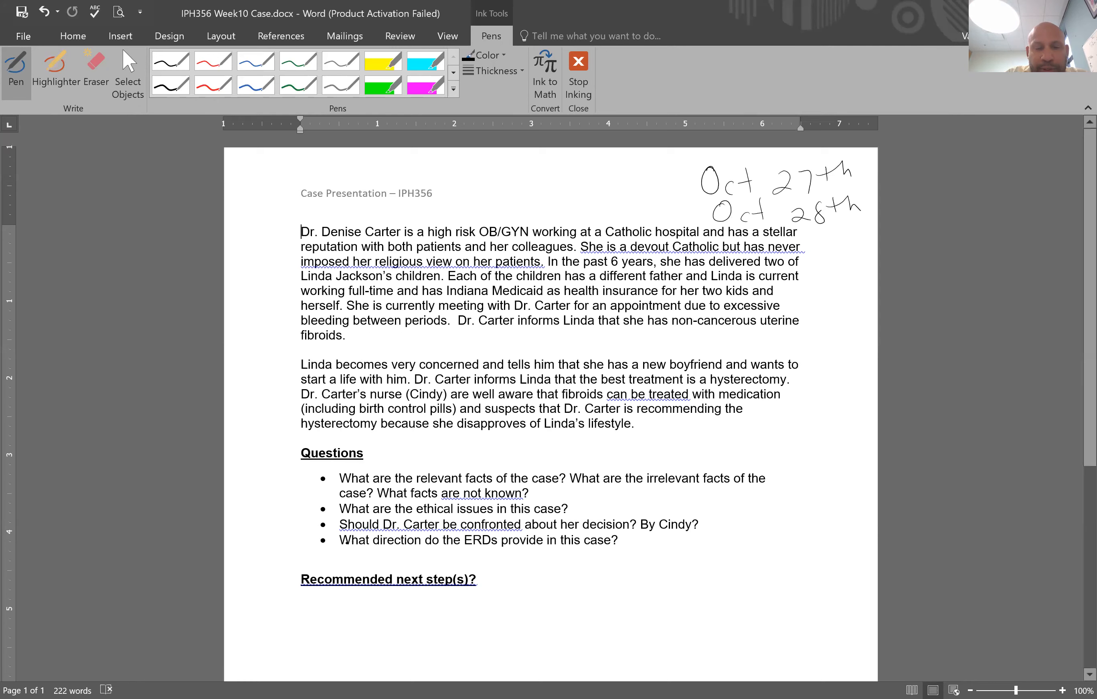
# - Strike an ink line through the last bullet question about what direction the ERDs provide
pyautogui.moveTo(341, 542); pyautogui.dragTo(617, 540)
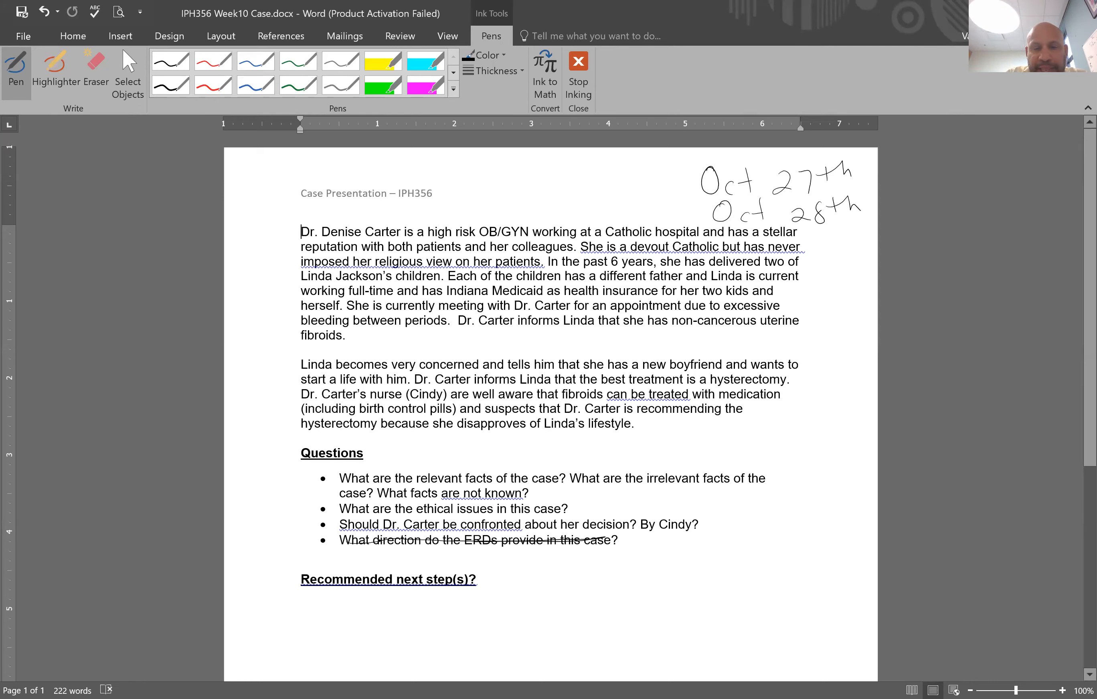
pyautogui.moveTo(343, 541); pyautogui.dragTo(619, 540)
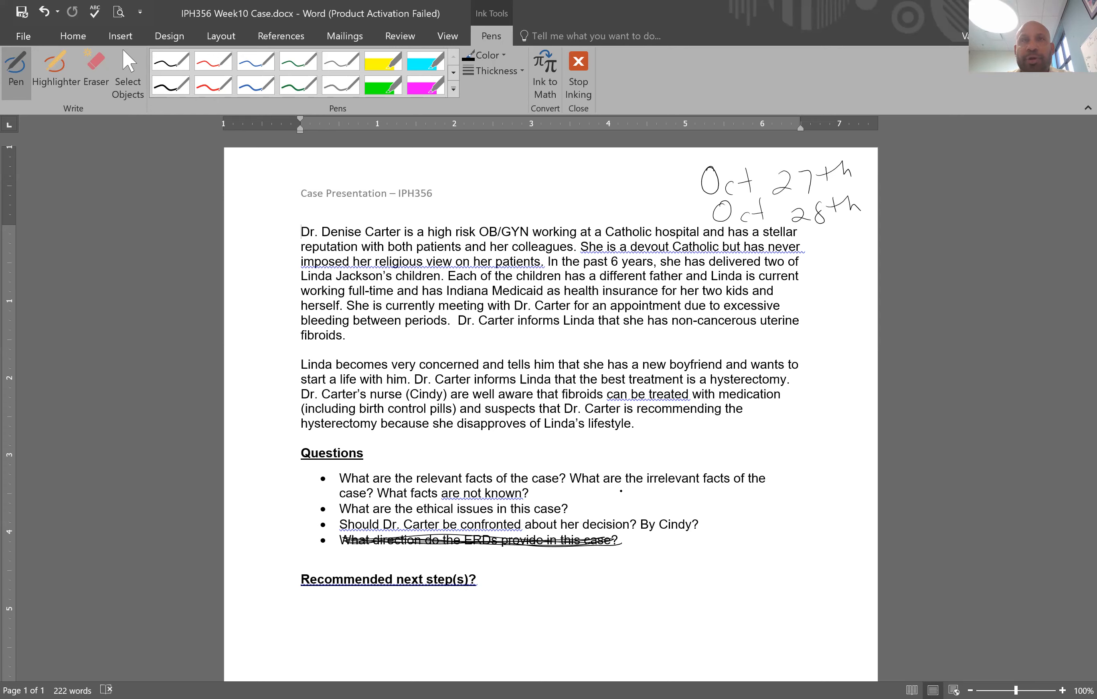
pyautogui.click(299, 232)
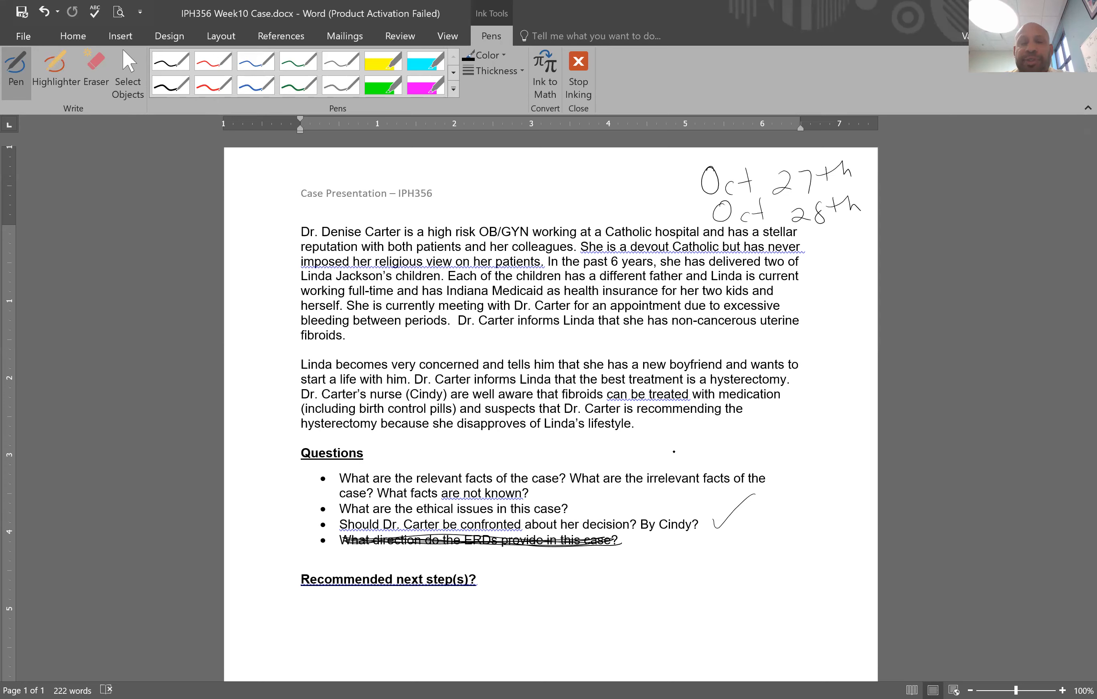
# - Draw an ink checkmark beside the 'Should Dr. Carter be confronted' question
pyautogui.click(300, 233)
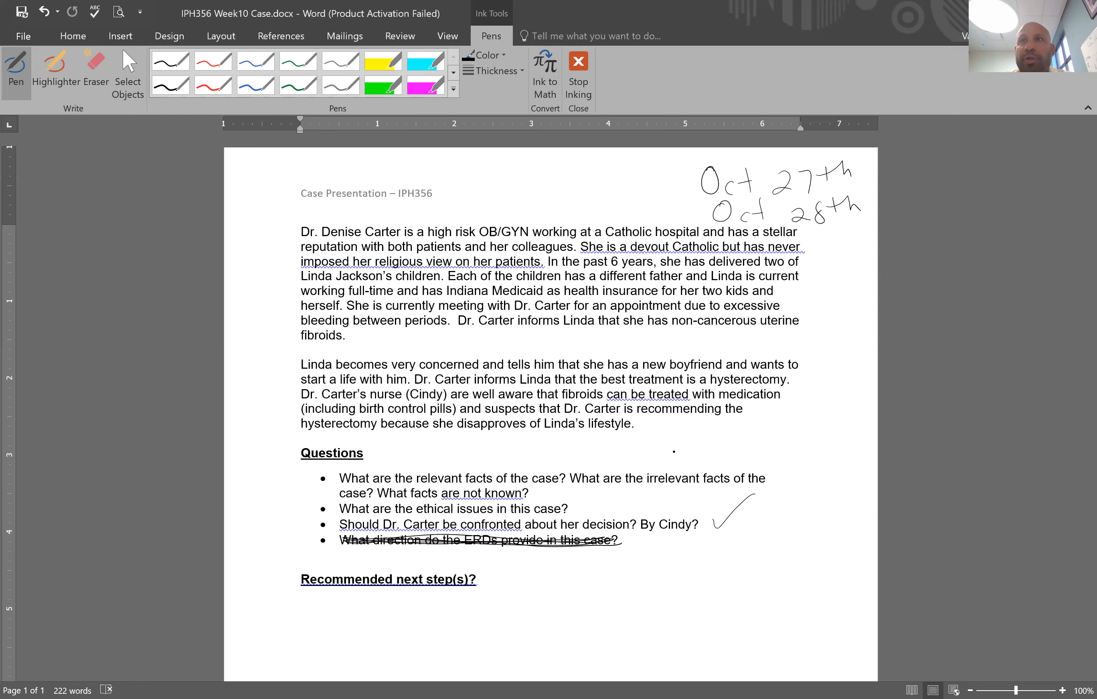
pyautogui.click(301, 231)
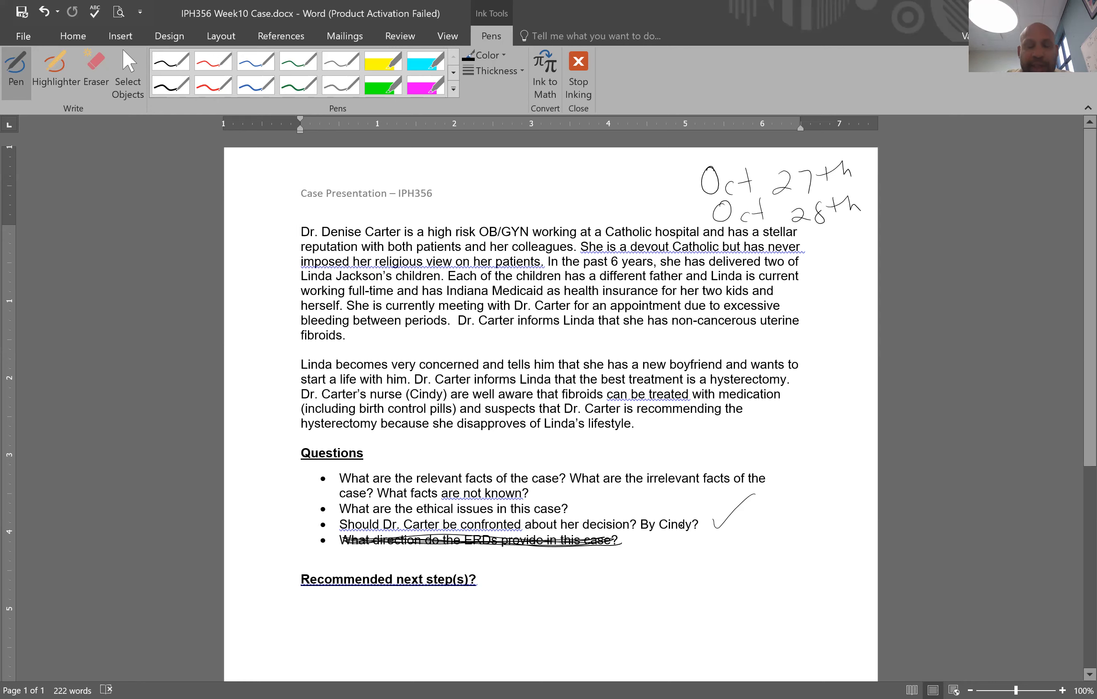
pyautogui.moveTo(367, 598); pyautogui.dragTo(413, 622)
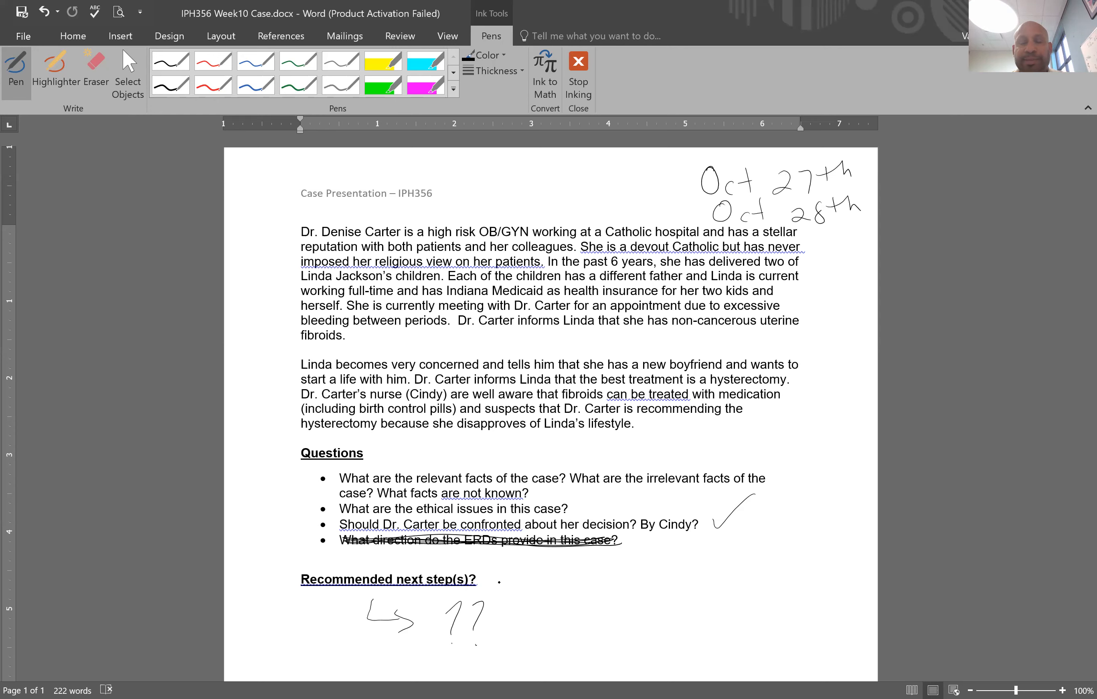
# - Mark an arrow with '??' under the Recommended next step(s)? heading
pyautogui.click(300, 231)
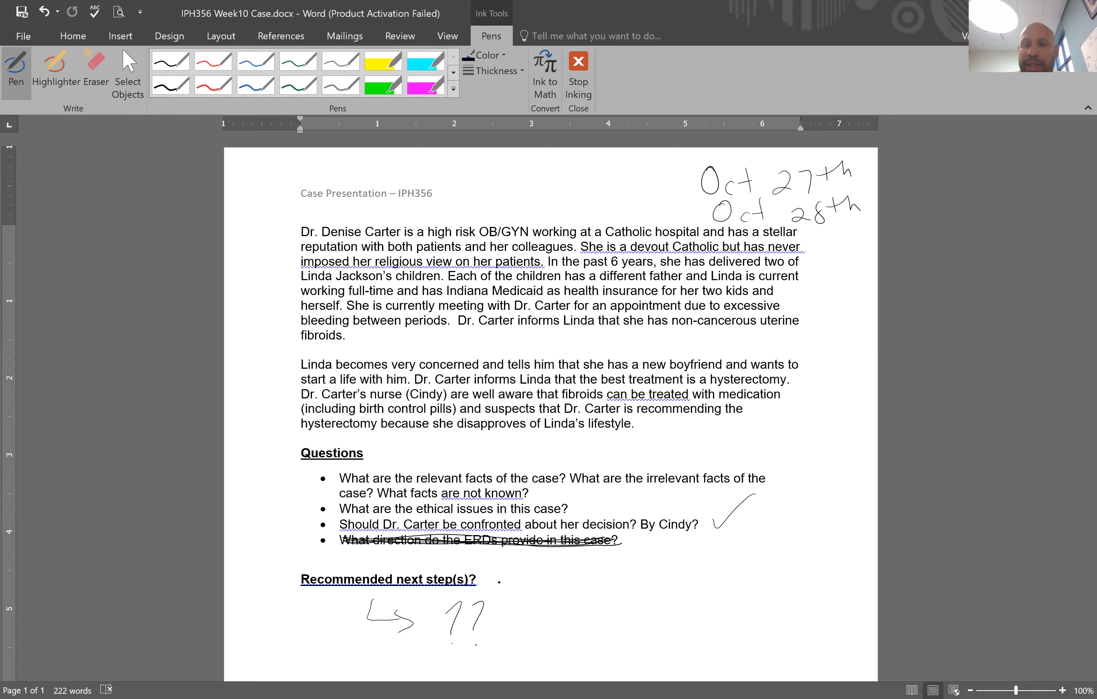
# - Handwrite the arrowed note '2-3 paragraphs' under the Recommended next step(s)? heading
pyautogui.scroll(-3)
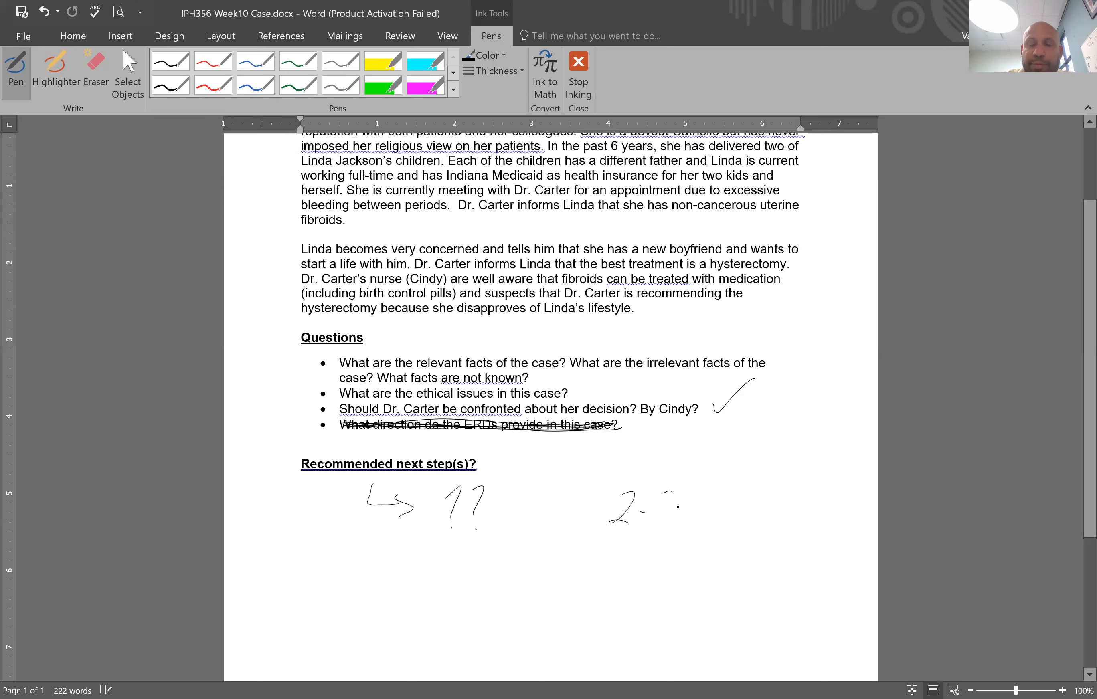
pyautogui.moveTo(657, 504); pyautogui.dragTo(749, 518)
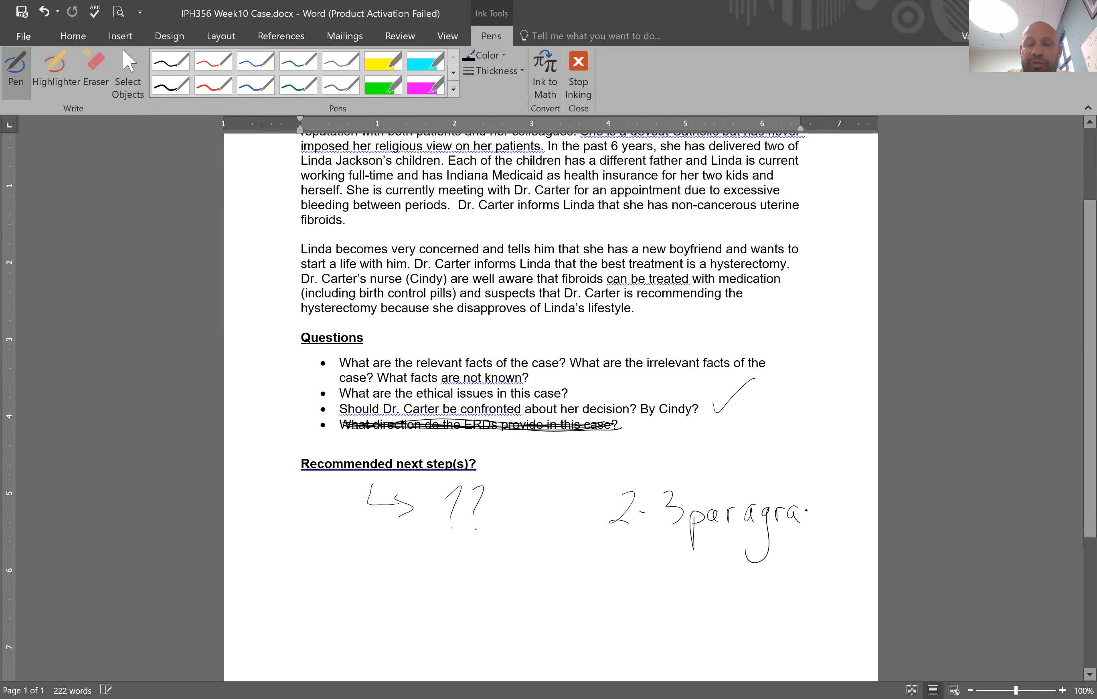
pyautogui.moveTo(793, 511); pyautogui.dragTo(849, 510)
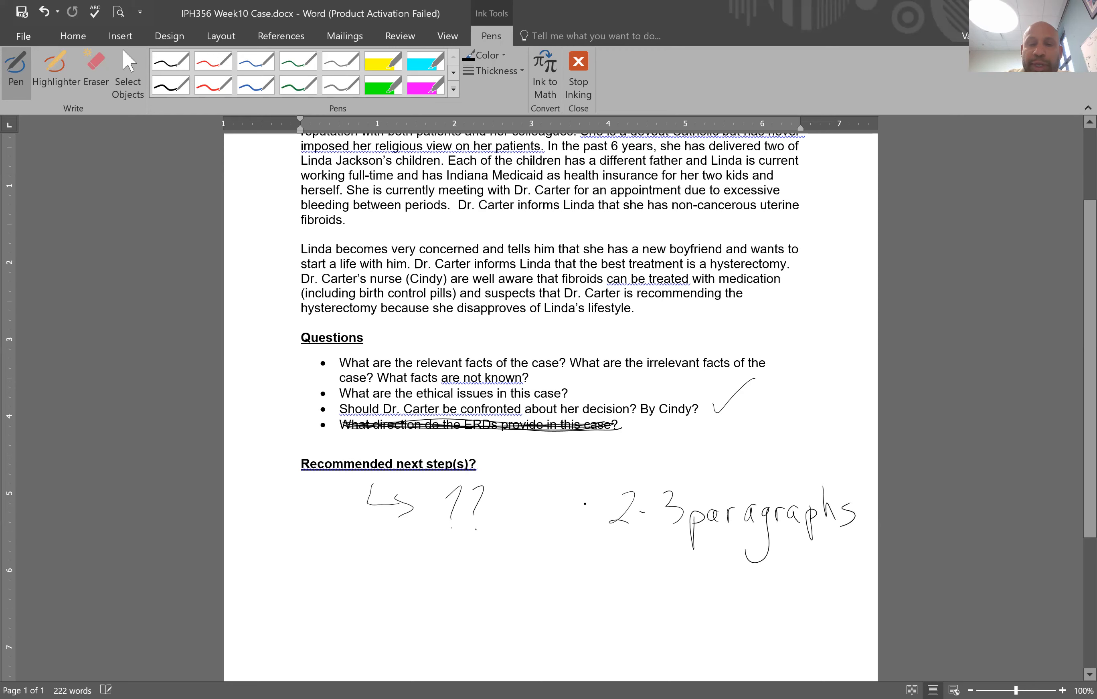
pyautogui.moveTo(562, 521); pyautogui.dragTo(591, 566)
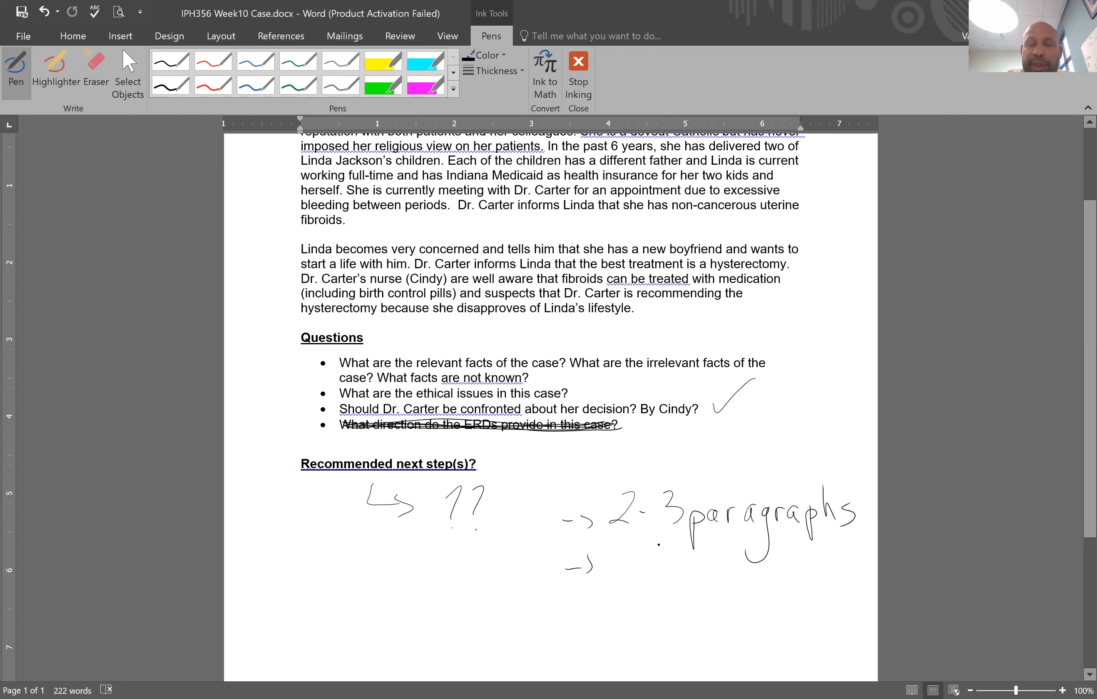
# - Add a second arrowed note 'Informed Opinion' below '2-3 paragraphs'
pyautogui.moveTo(570, 567); pyautogui.dragTo(671, 567)
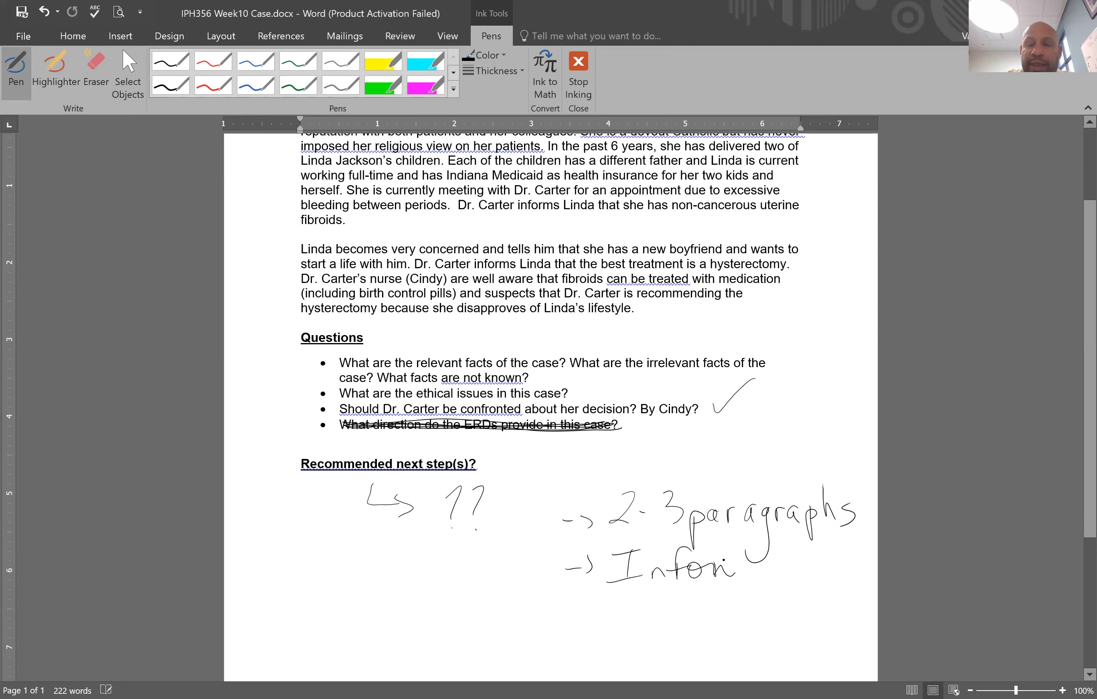
pyautogui.moveTo(699, 563); pyautogui.dragTo(803, 563)
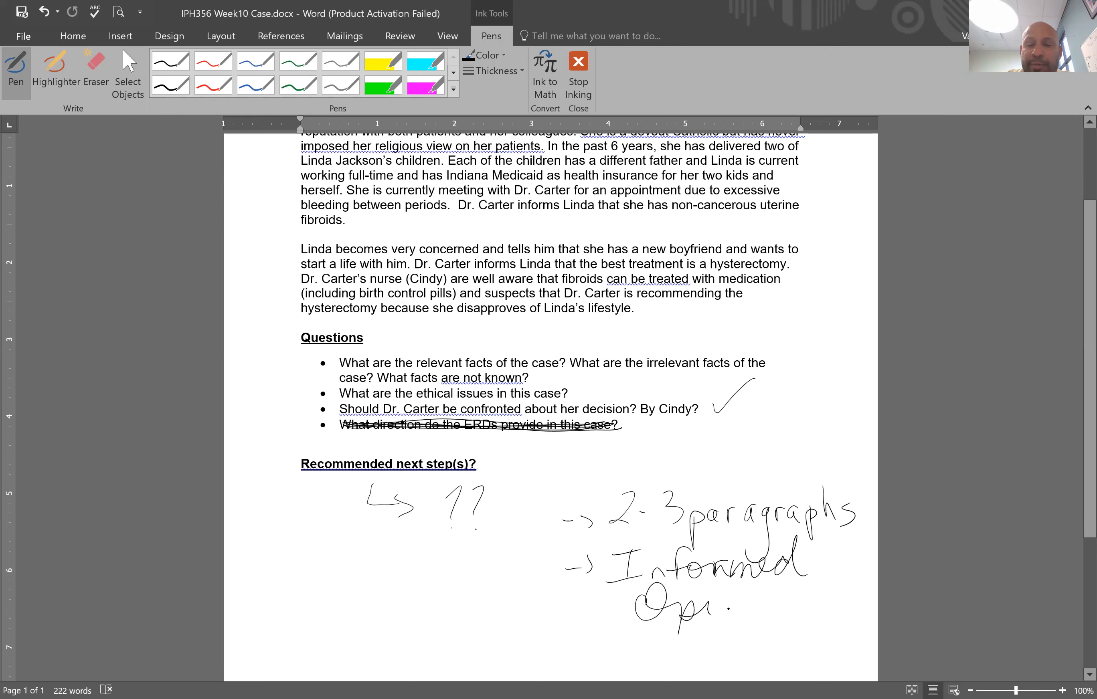
pyautogui.moveTo(671, 581); pyautogui.dragTo(804, 608)
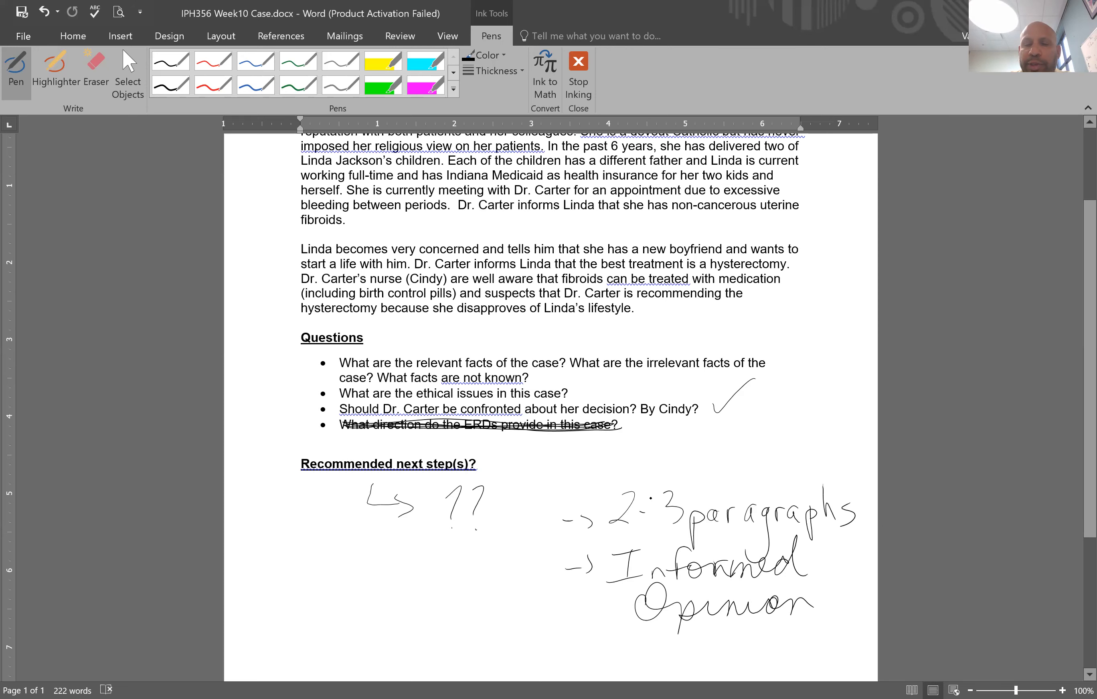
# - Handwrite a third requirement '- Rationale (Why)' below 'Informed Opinion'
pyautogui.scroll(-3)
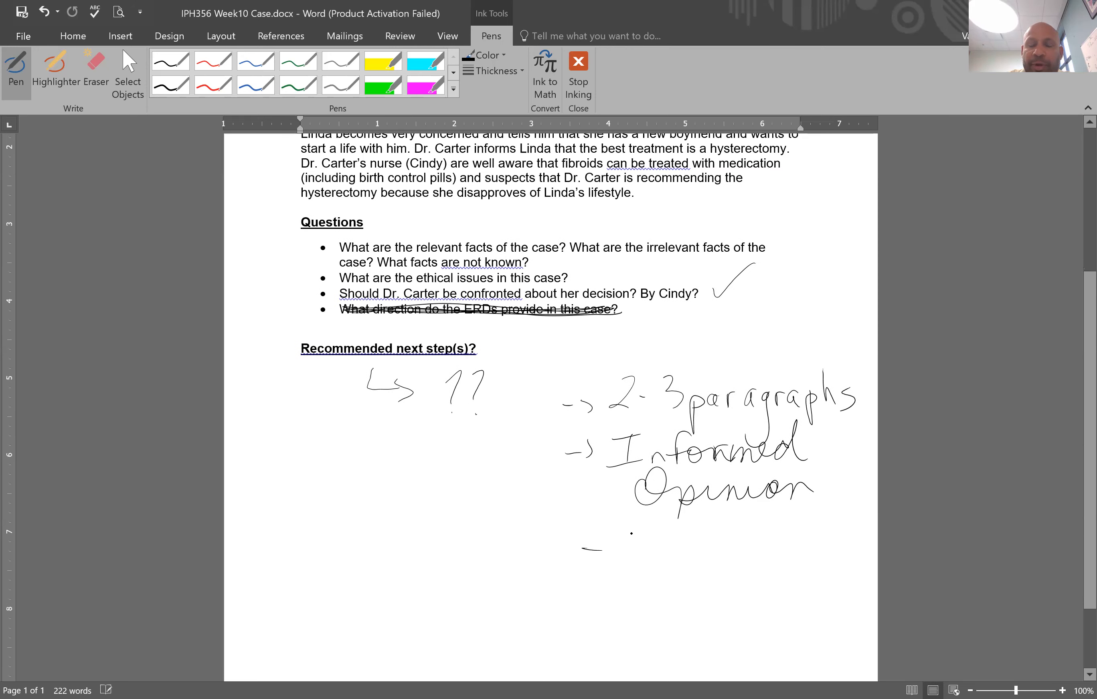
pyautogui.moveTo(616, 559); pyautogui.dragTo(713, 560)
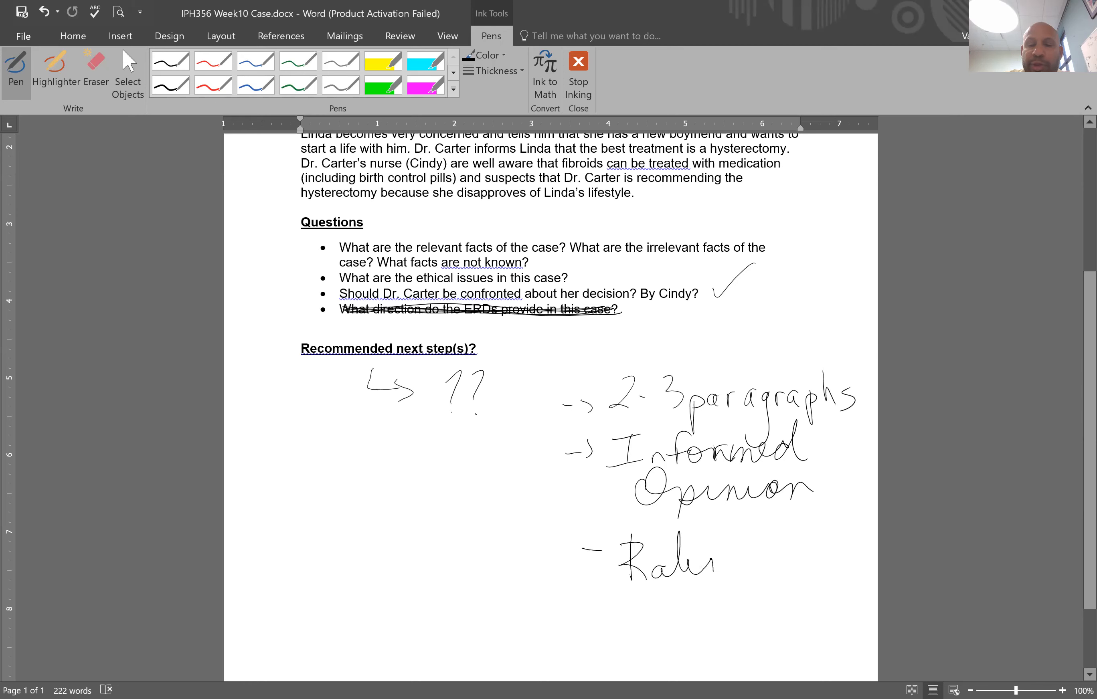
pyautogui.moveTo(671, 560); pyautogui.dragTo(798, 559)
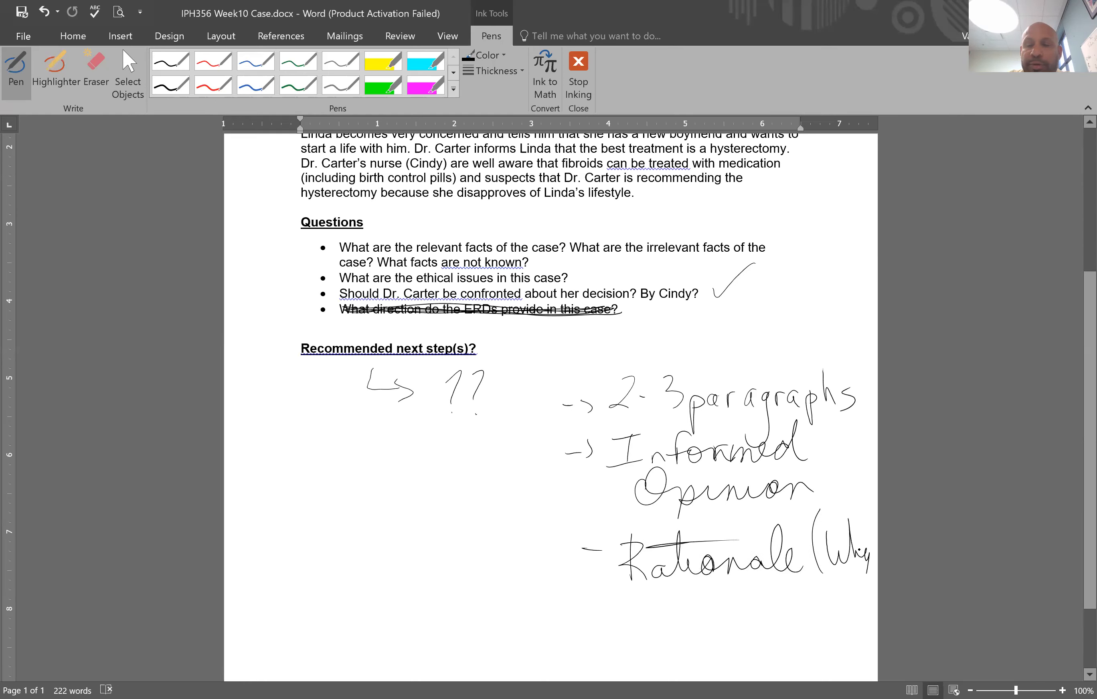
pyautogui.moveTo(867, 557); pyautogui.dragTo(881, 559)
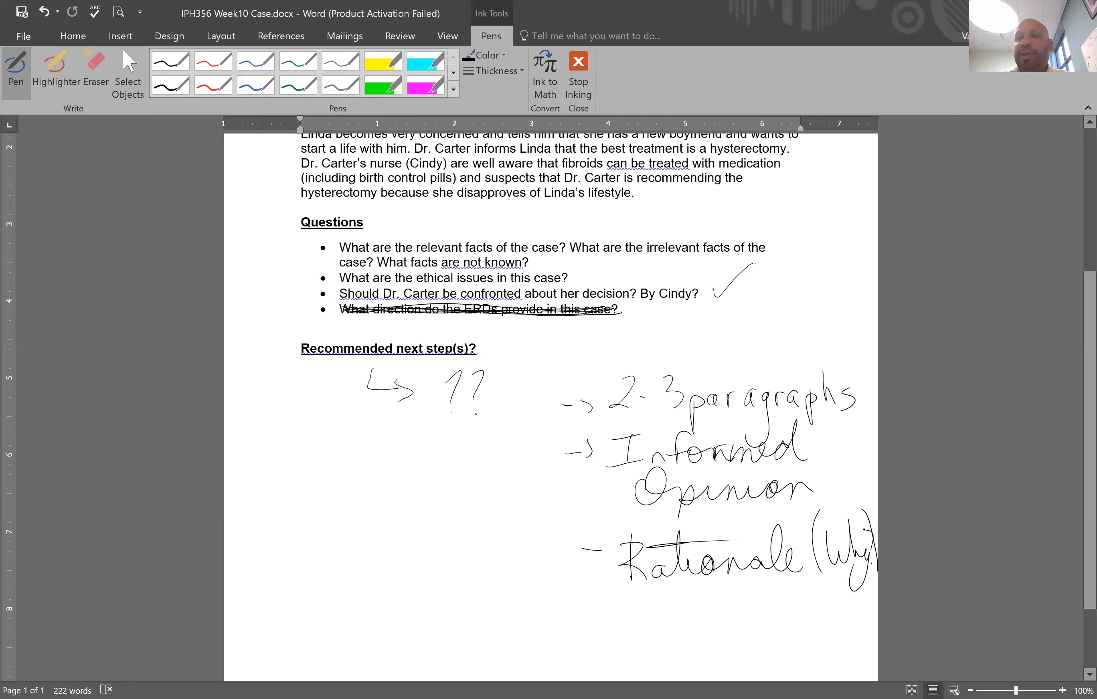
pyautogui.click(306, 471)
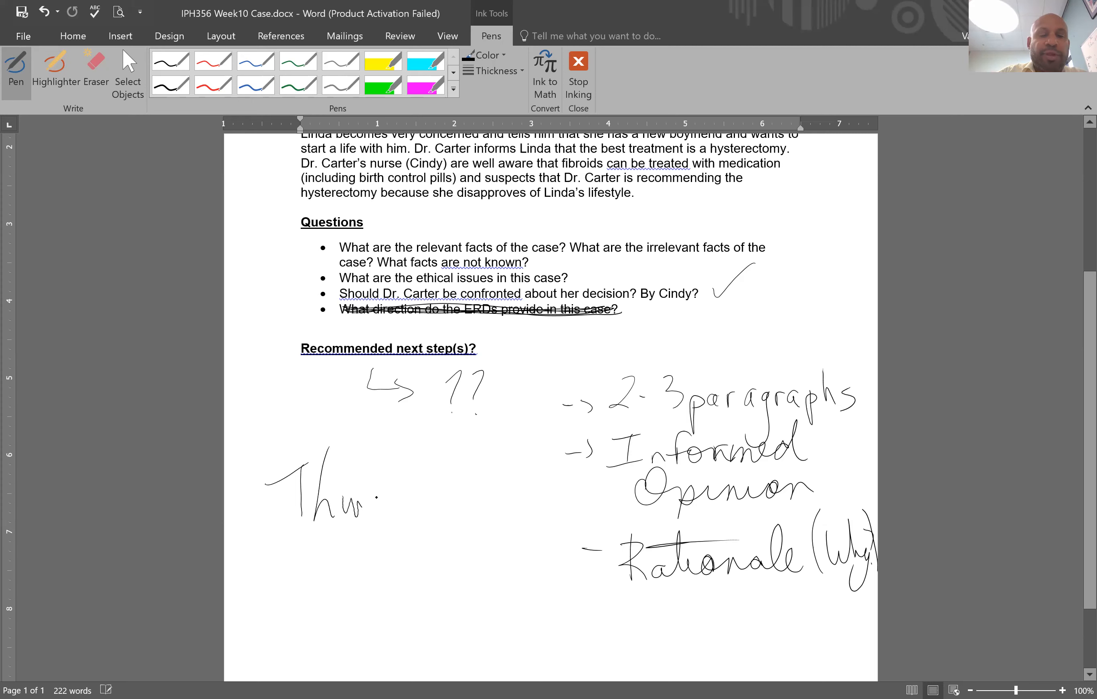
# - Handwrite 'Thurs Oct 28' and 'Bb' at the left below the next-step notes
pyautogui.moveTo(378, 500); pyautogui.dragTo(483, 501)
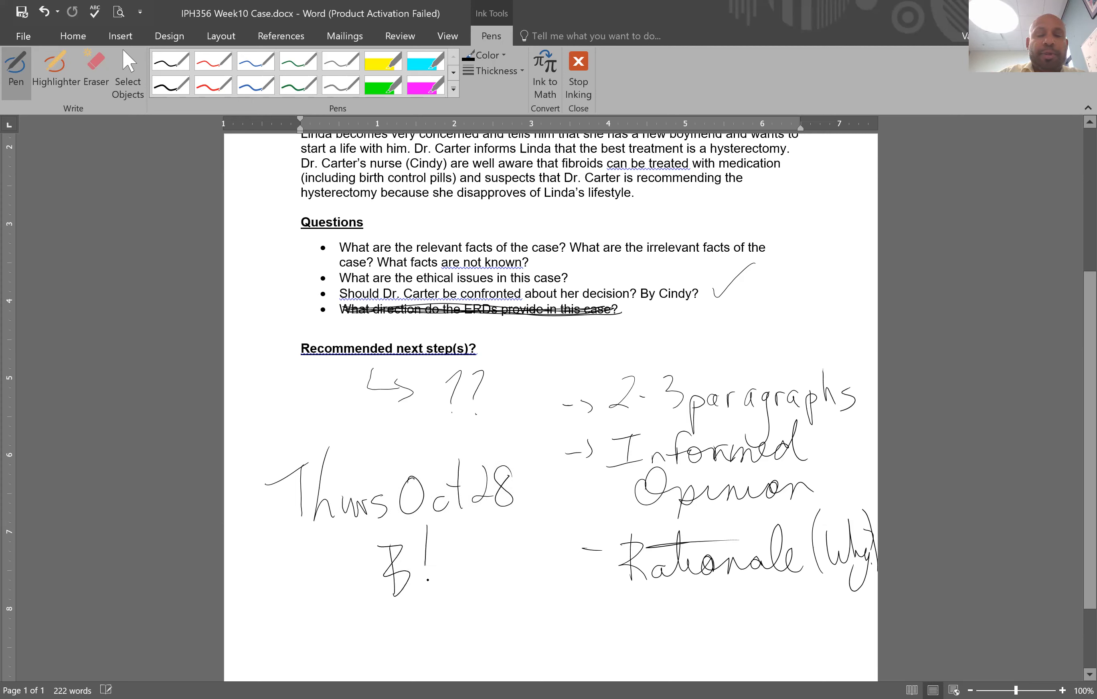
pyautogui.moveTo(409, 553); pyautogui.dragTo(433, 580)
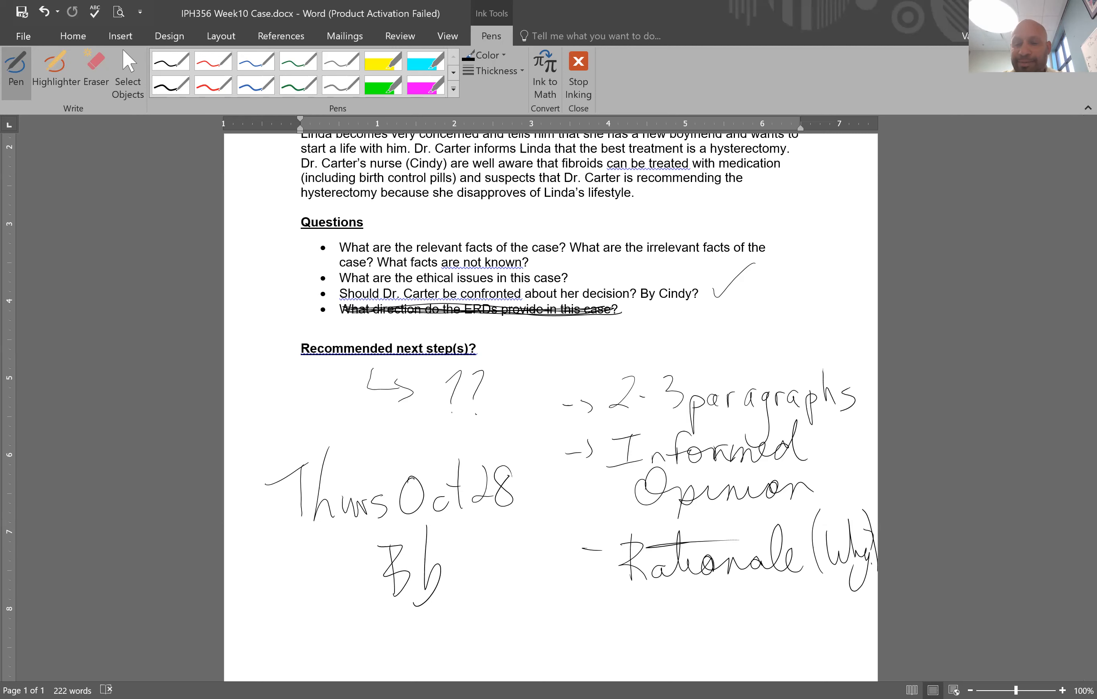